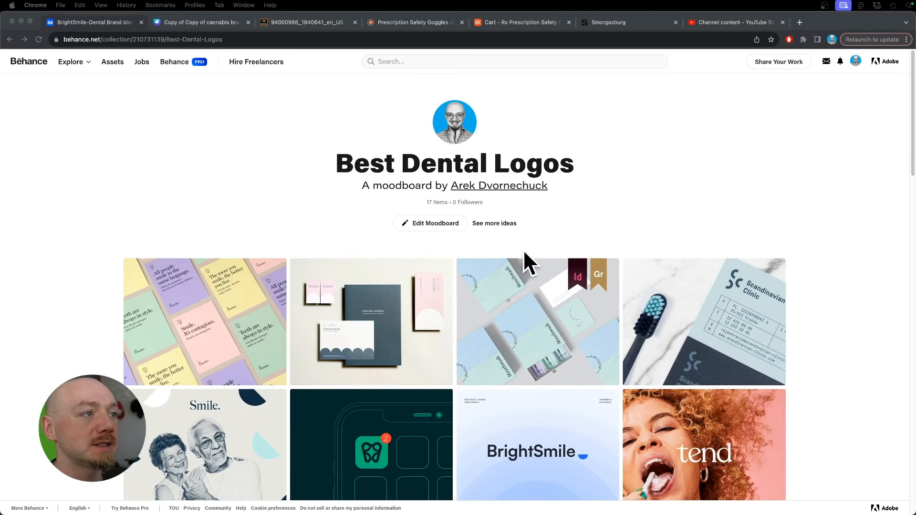
Scroll the moodboard grid to The Practice thumbnail and open that project.
{"action": "scroll", "scroll_direction": "down", "scroll_amount": 3}
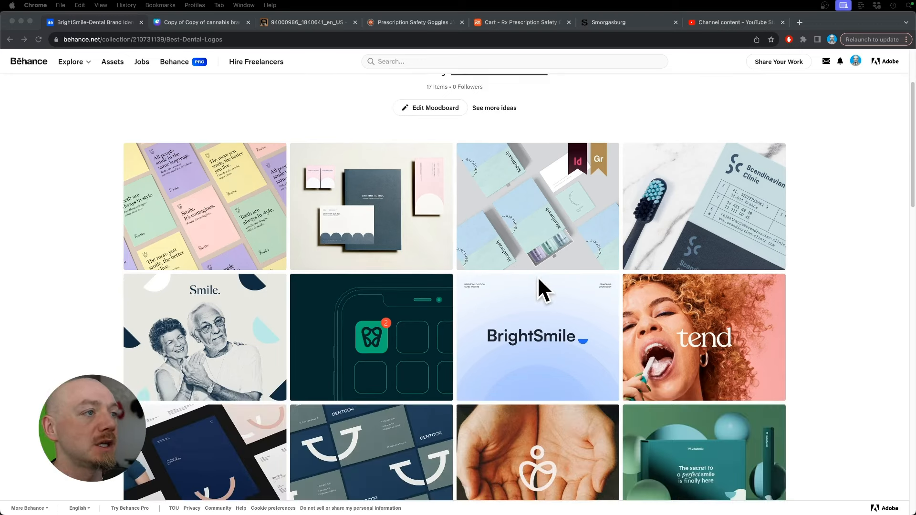
{"action": "mouse_move", "coordinate": [540, 228]}
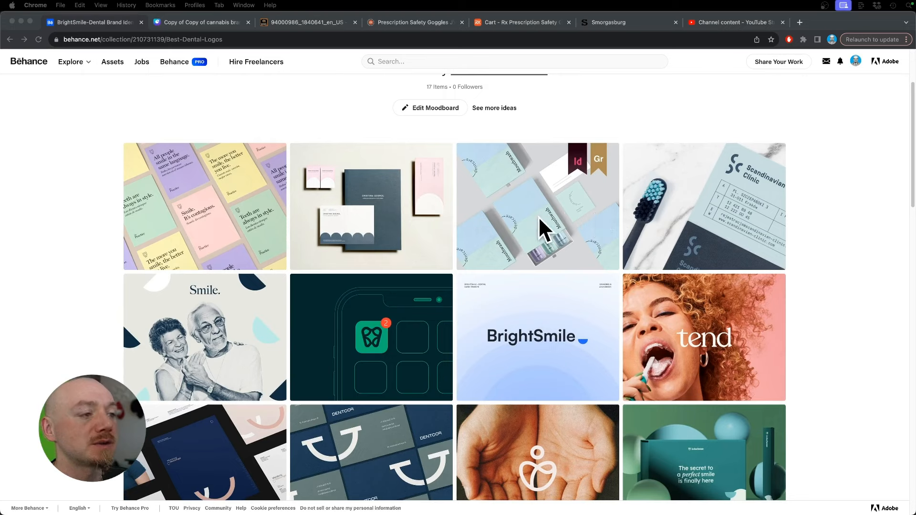
{"action": "scroll", "scroll_direction": "down", "scroll_amount": 3}
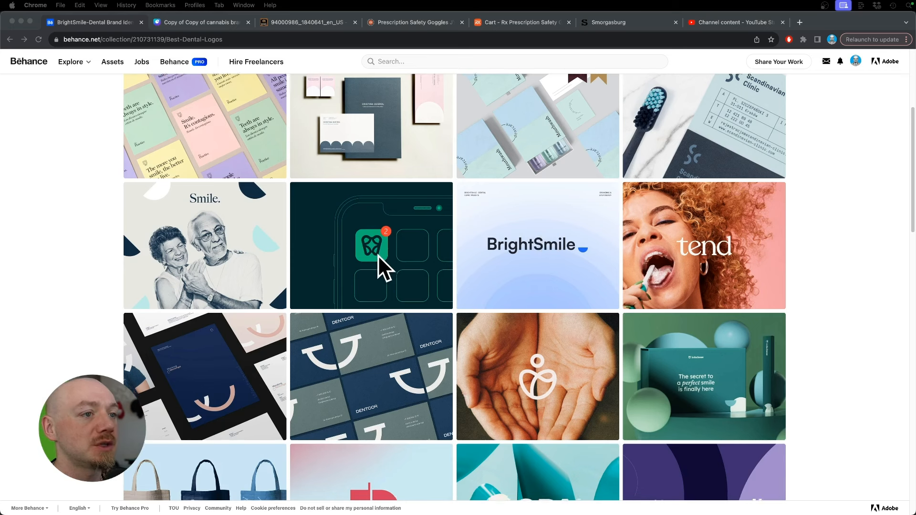
{"action": "scroll", "scroll_direction": "down", "scroll_amount": 3}
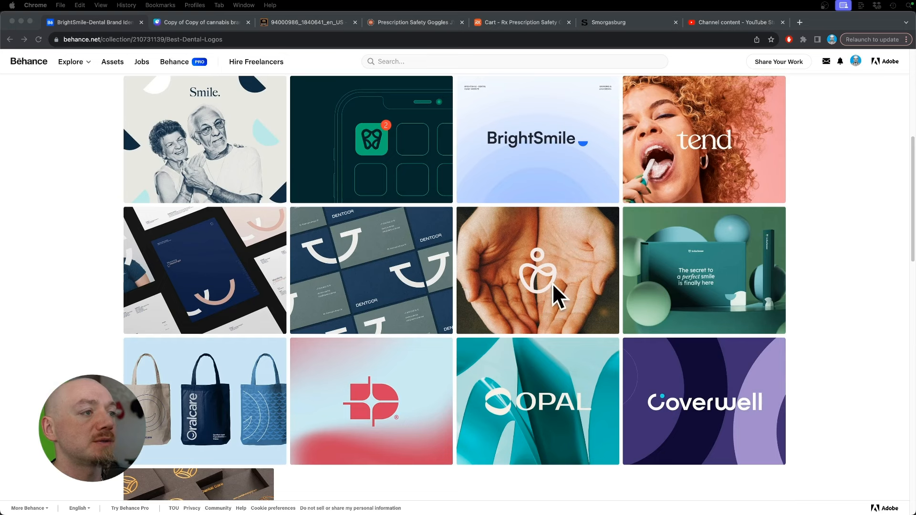
{"action": "left_click", "coordinate": [536, 270]}
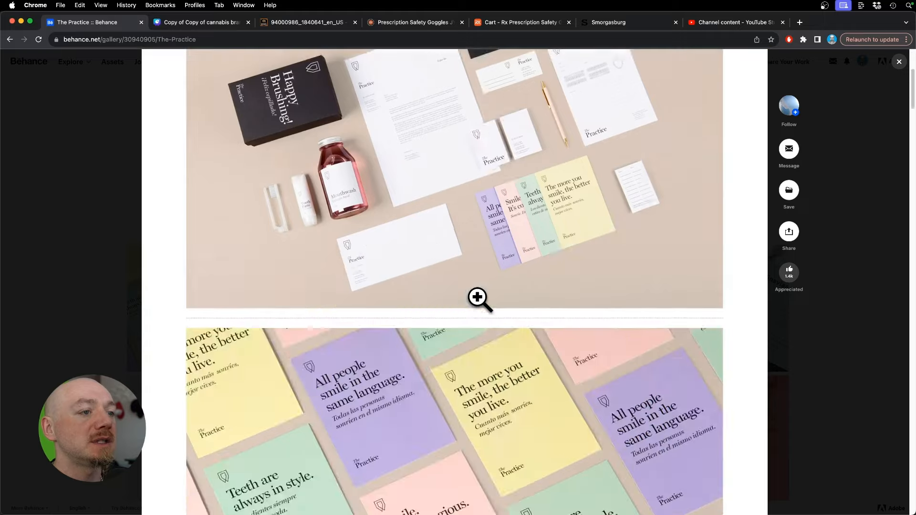
Scroll down through The Practice project's dental branding images.
{"action": "scroll", "scroll_direction": "down", "scroll_amount": 3}
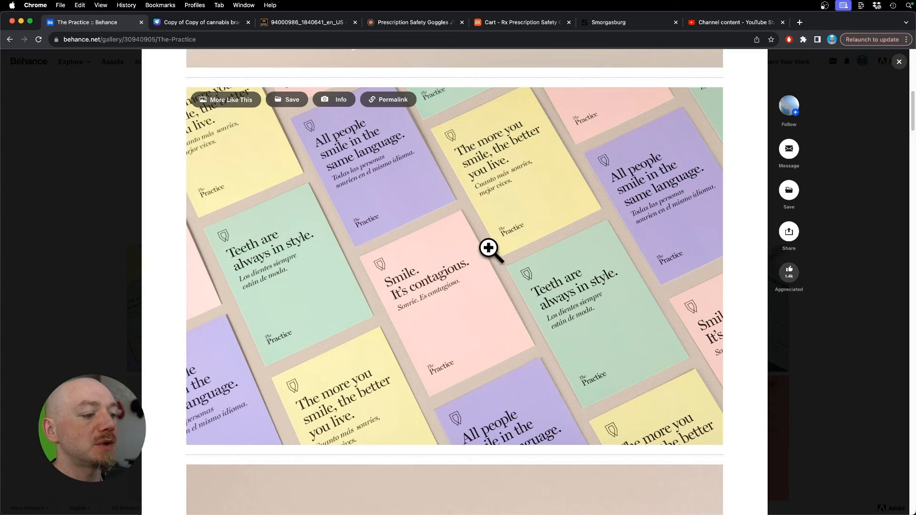
{"action": "scroll", "scroll_direction": "down", "scroll_amount": 3}
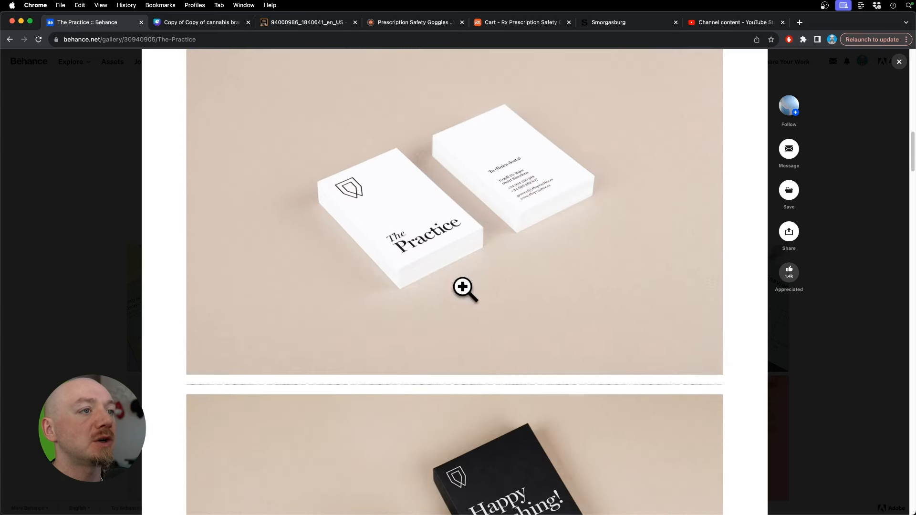
{"action": "mouse_move", "coordinate": [399, 245]}
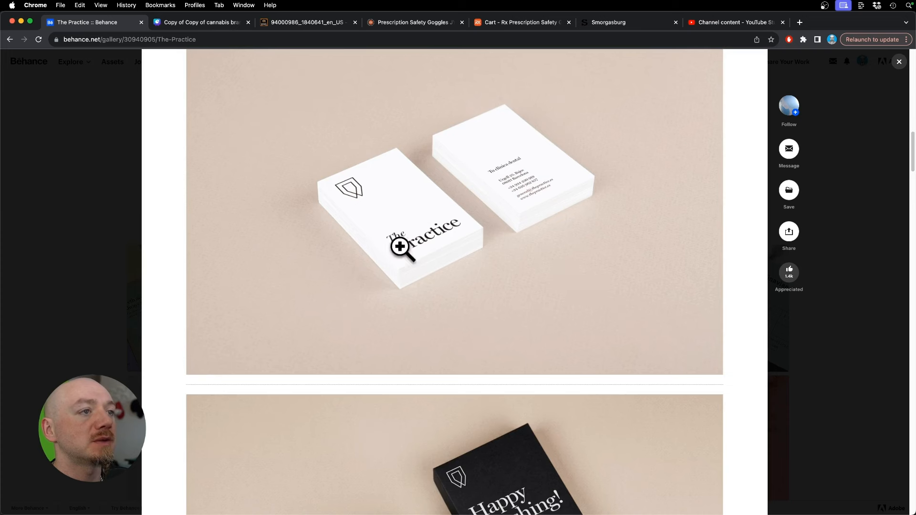
{"action": "scroll", "scroll_direction": "down", "scroll_amount": 3}
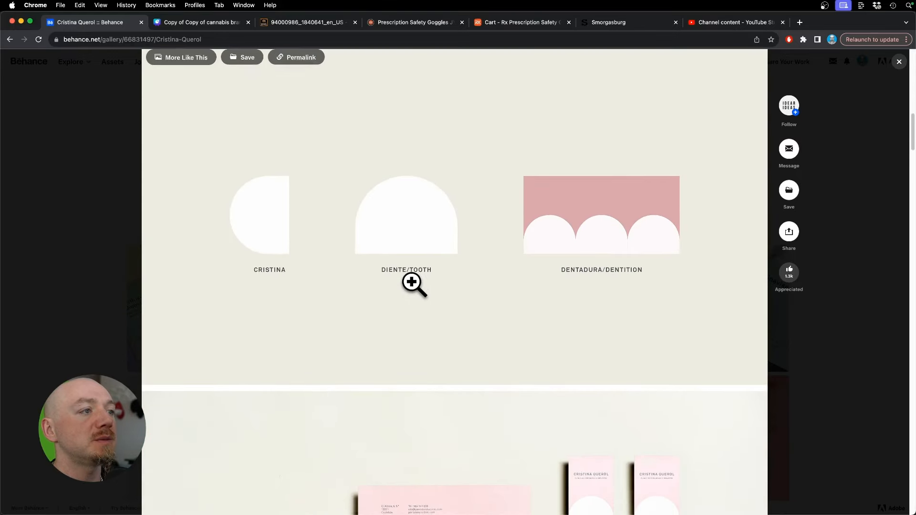
{"action": "mouse_move", "coordinate": [578, 200]}
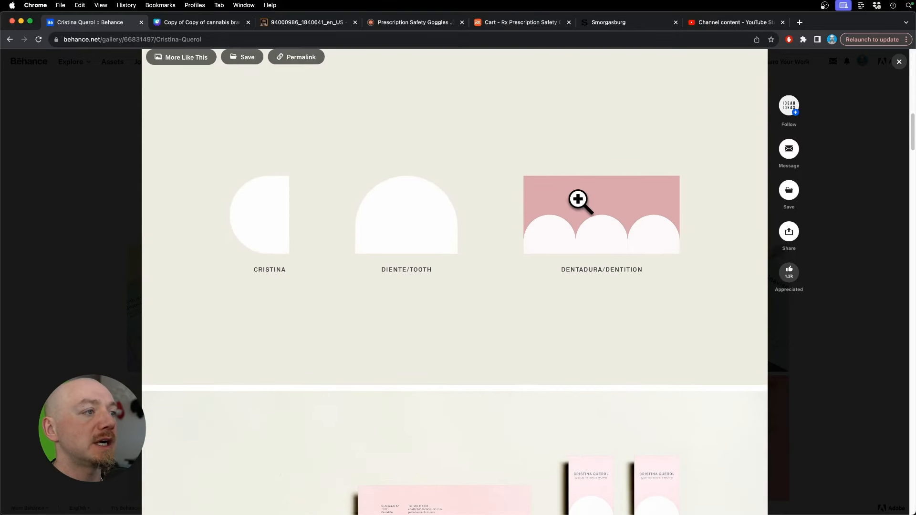
{"action": "mouse_move", "coordinate": [539, 331]}
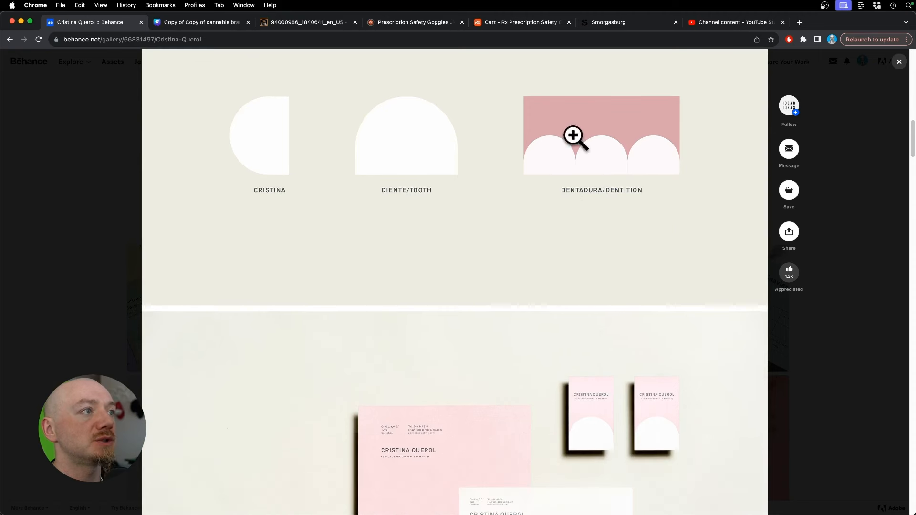
Scroll through the Cristina Querol clinic logo and stationery images.
{"action": "scroll", "scroll_direction": "down", "scroll_amount": 3}
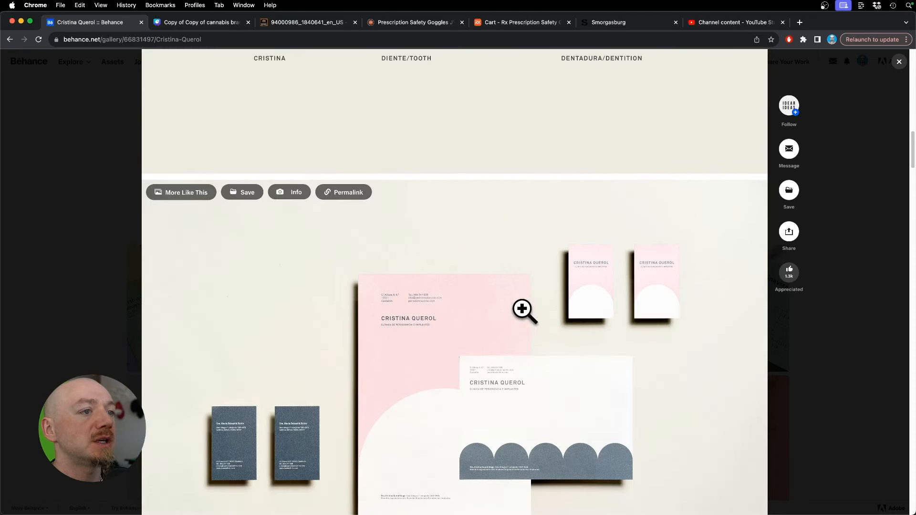
{"action": "scroll", "scroll_direction": "down", "scroll_amount": 3}
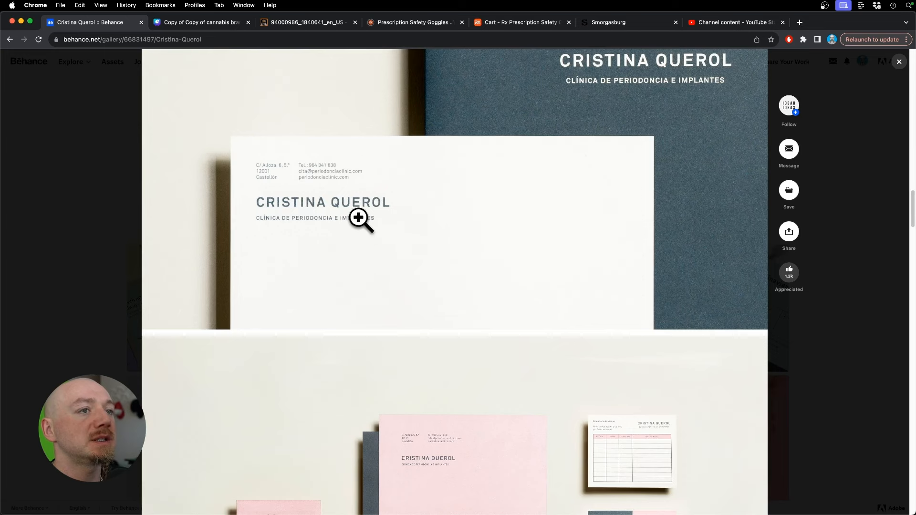
{"action": "scroll", "scroll_direction": "down", "scroll_amount": 3}
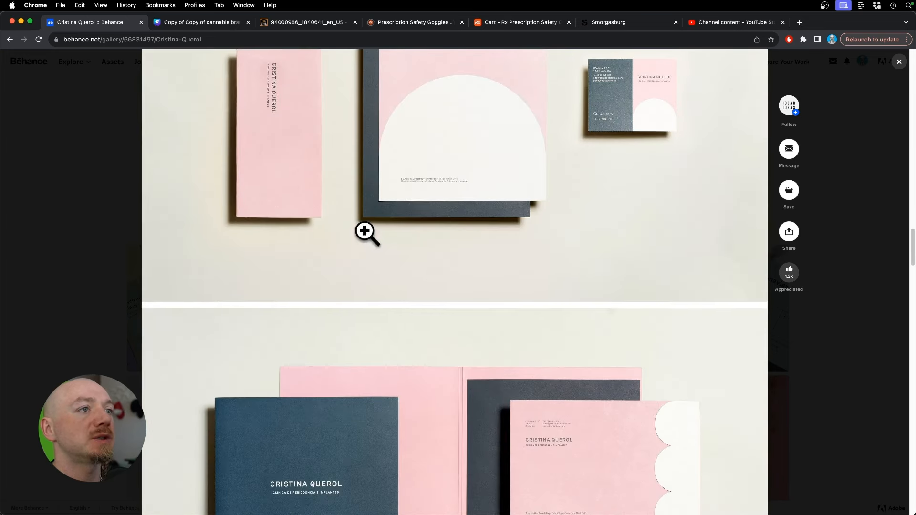
{"action": "scroll", "scroll_direction": "down", "scroll_amount": 3}
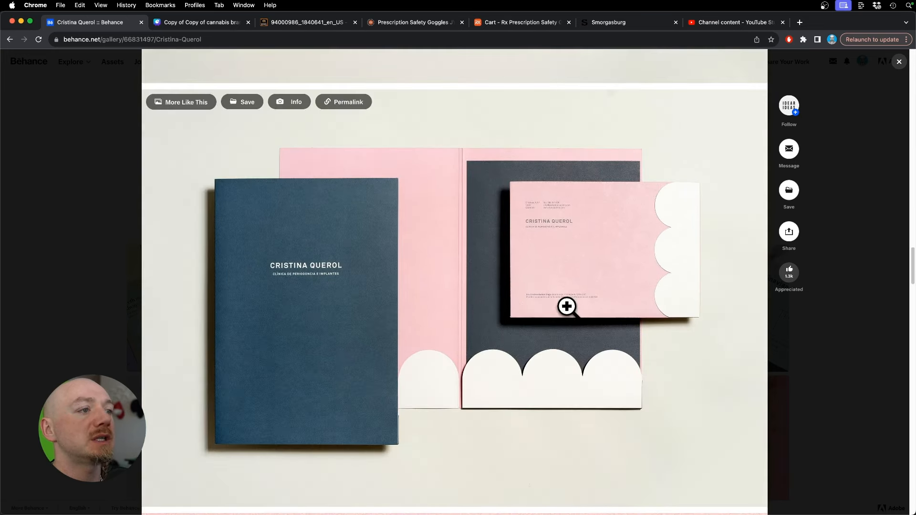
{"action": "scroll", "scroll_direction": "down", "scroll_amount": 3}
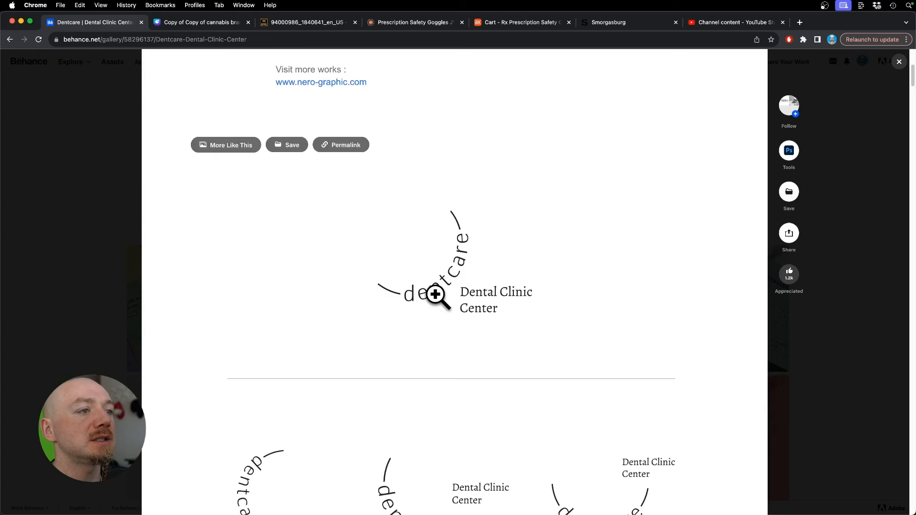
Scroll through the Dentcare logo and stationery mockups.
{"action": "scroll", "scroll_direction": "down", "scroll_amount": 3}
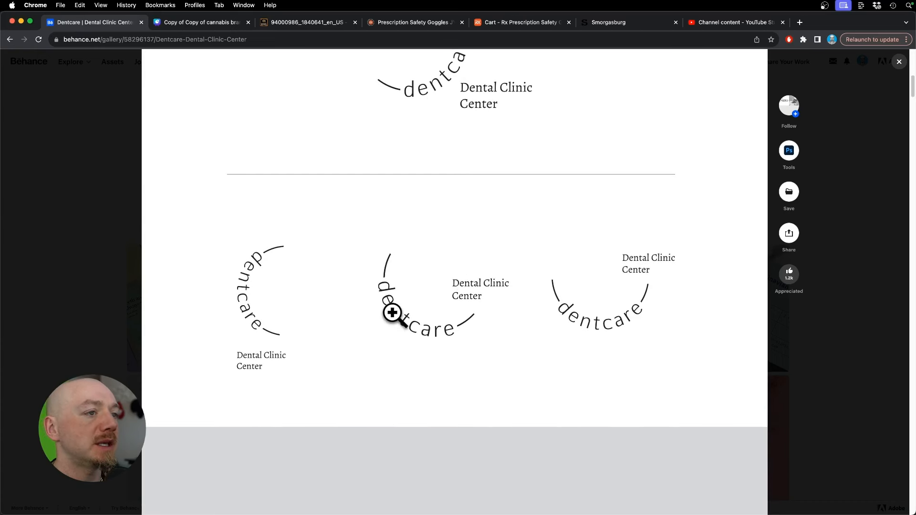
{"action": "mouse_move", "coordinate": [400, 308]}
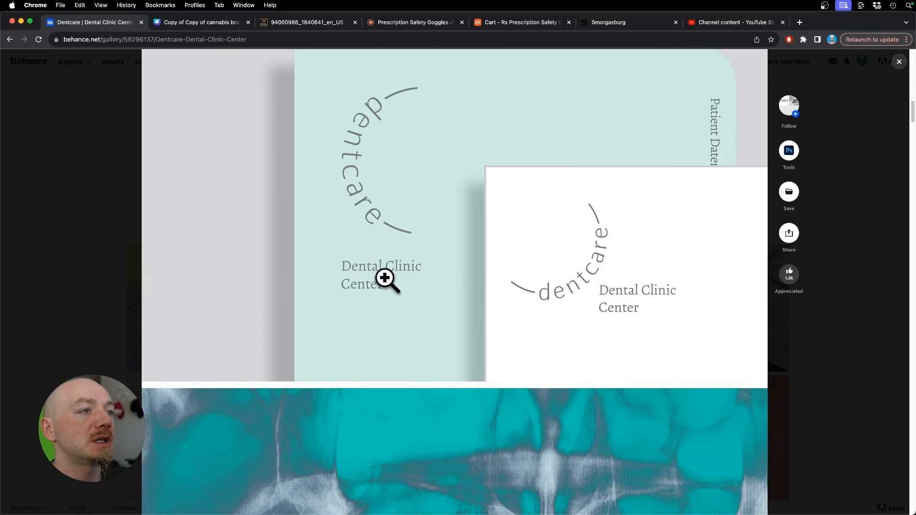
{"action": "scroll", "scroll_direction": "down", "scroll_amount": 3}
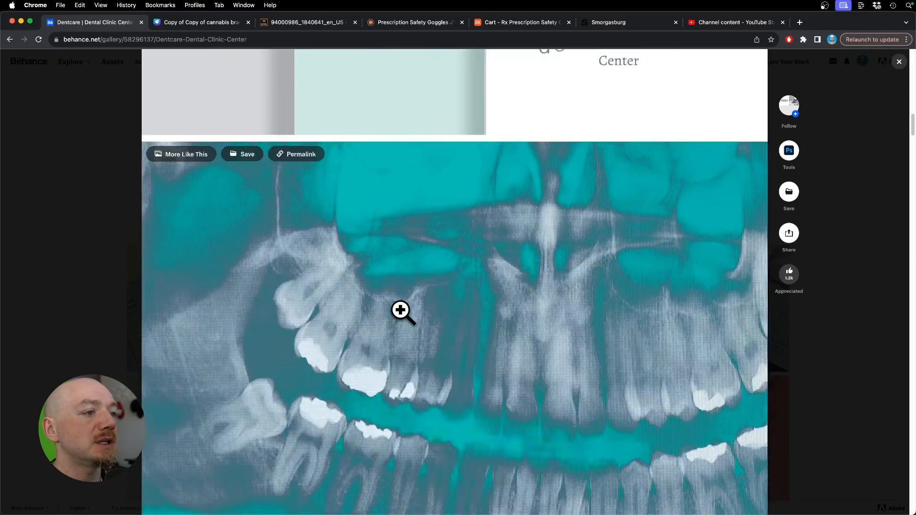
{"action": "scroll", "scroll_direction": "down", "scroll_amount": 3}
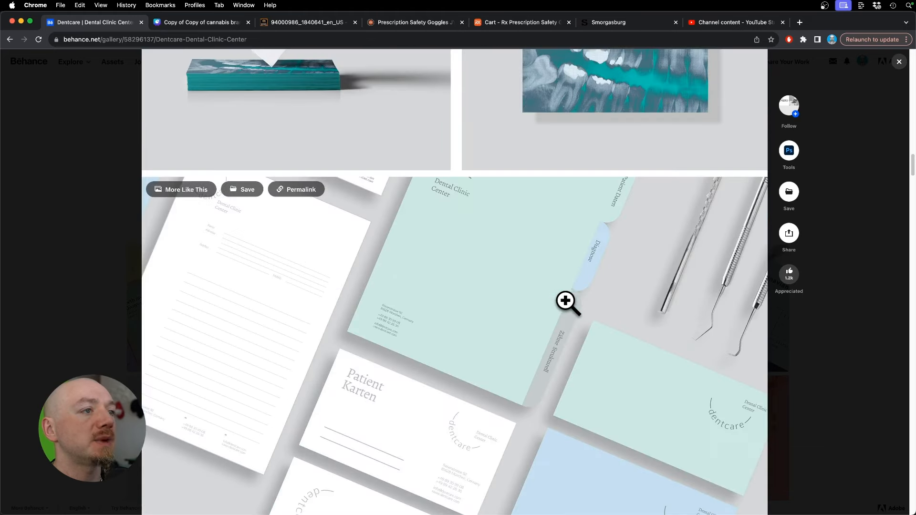
{"action": "scroll", "scroll_direction": "down", "scroll_amount": 3}
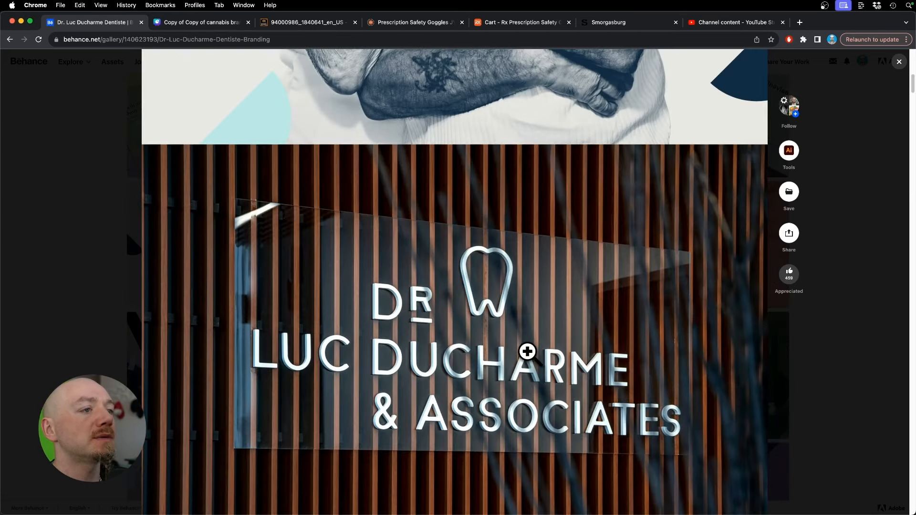
Scroll past the old and new symbols, Smile posters and business cards to the colour palette.
{"action": "scroll", "scroll_direction": "down", "scroll_amount": 3}
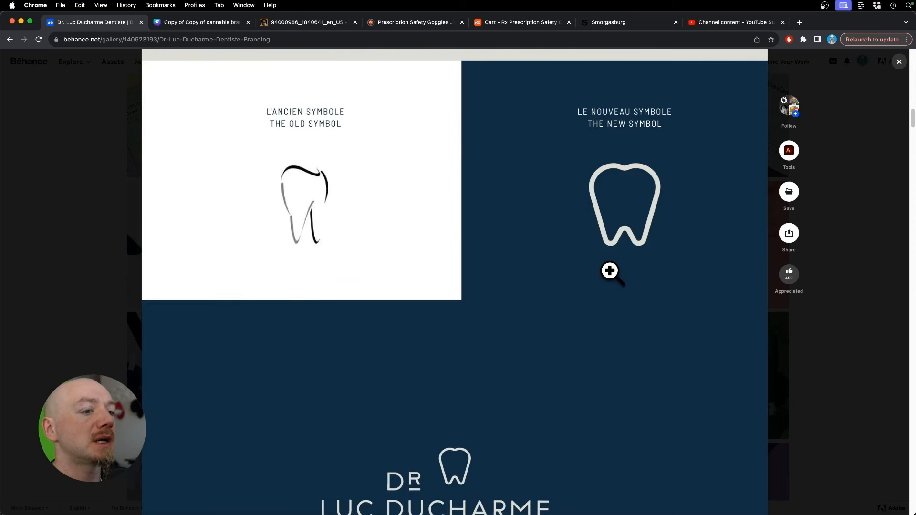
{"action": "scroll", "scroll_direction": "down", "scroll_amount": 3}
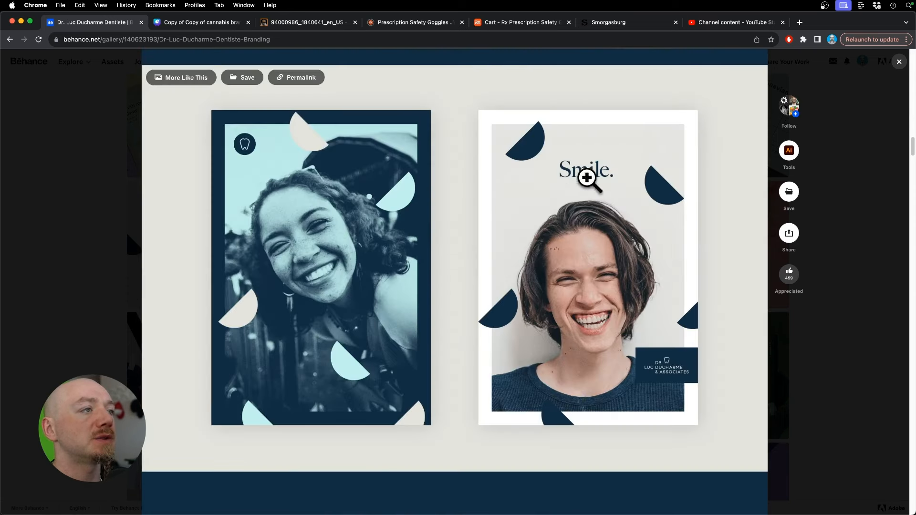
{"action": "mouse_move", "coordinate": [617, 296]}
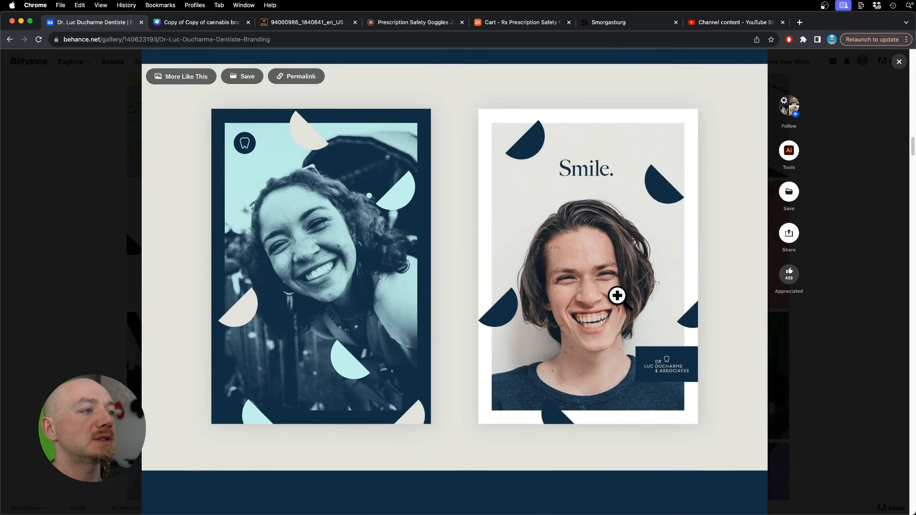
{"action": "scroll", "scroll_direction": "down", "scroll_amount": 3}
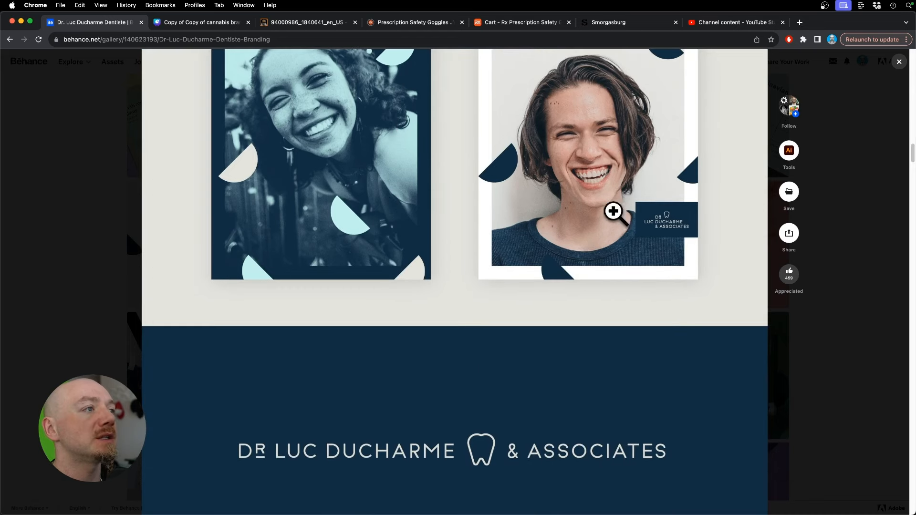
{"action": "scroll", "scroll_direction": "down", "scroll_amount": 3}
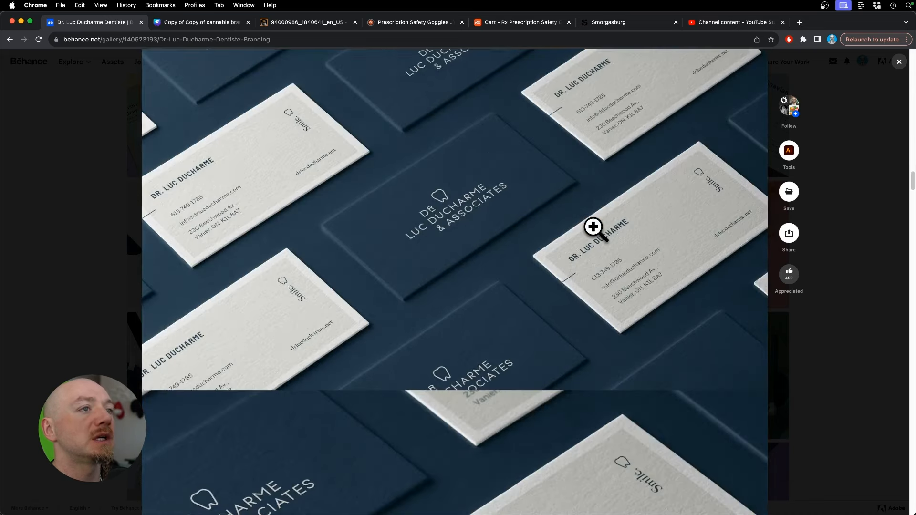
{"action": "scroll", "scroll_direction": "down", "scroll_amount": 3}
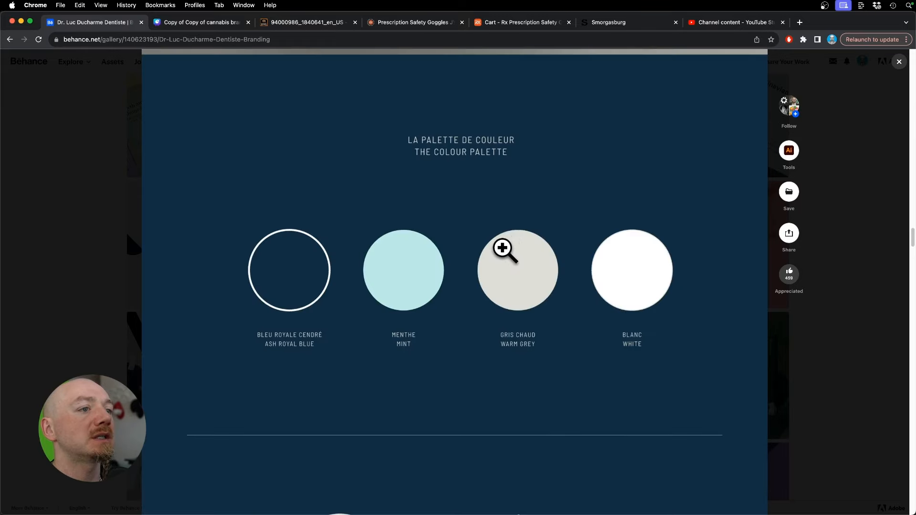
{"action": "scroll", "scroll_direction": "down", "scroll_amount": 3}
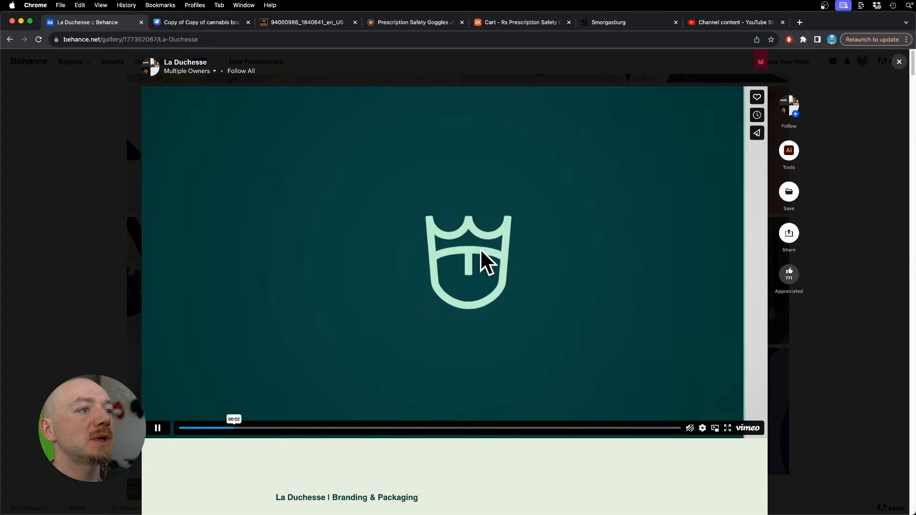
Scroll past the La Duchesse intro video and guide packaging to the tote bag photos.
{"action": "scroll", "scroll_direction": "down", "scroll_amount": 3}
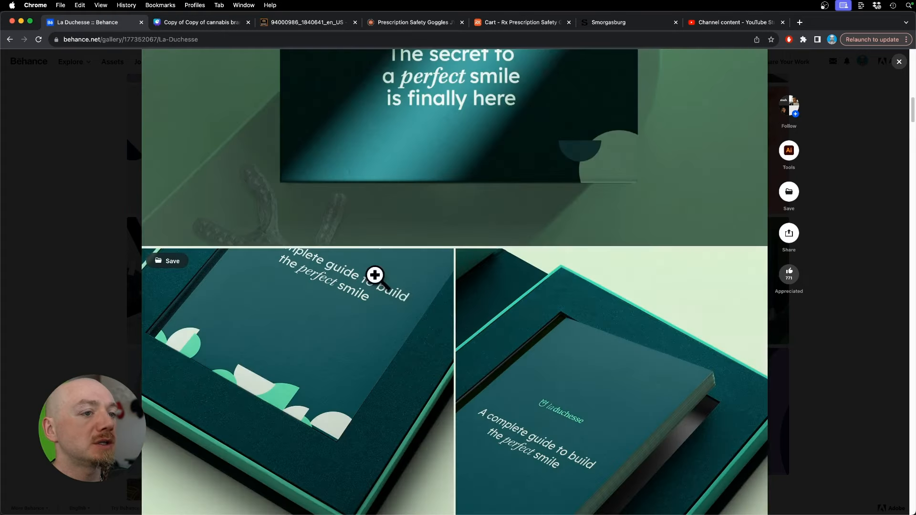
{"action": "scroll", "scroll_direction": "down", "scroll_amount": 3}
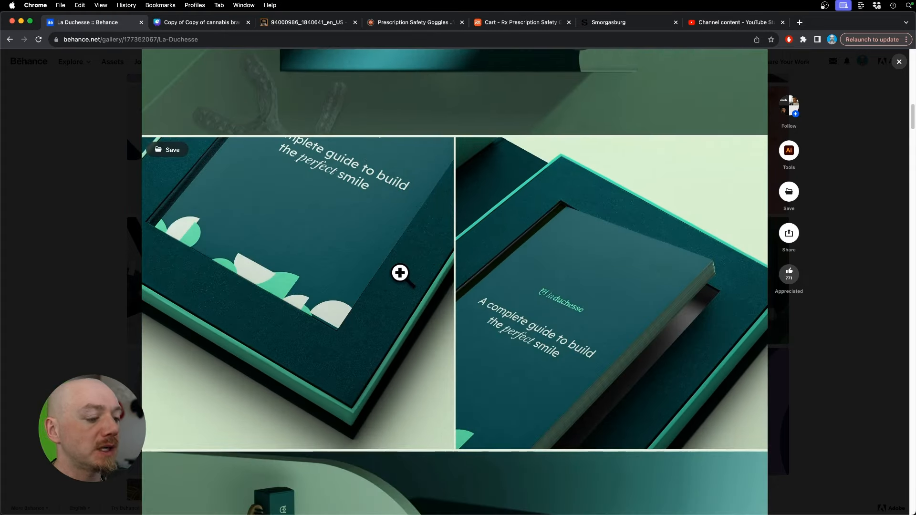
{"action": "scroll", "scroll_direction": "down", "scroll_amount": 3}
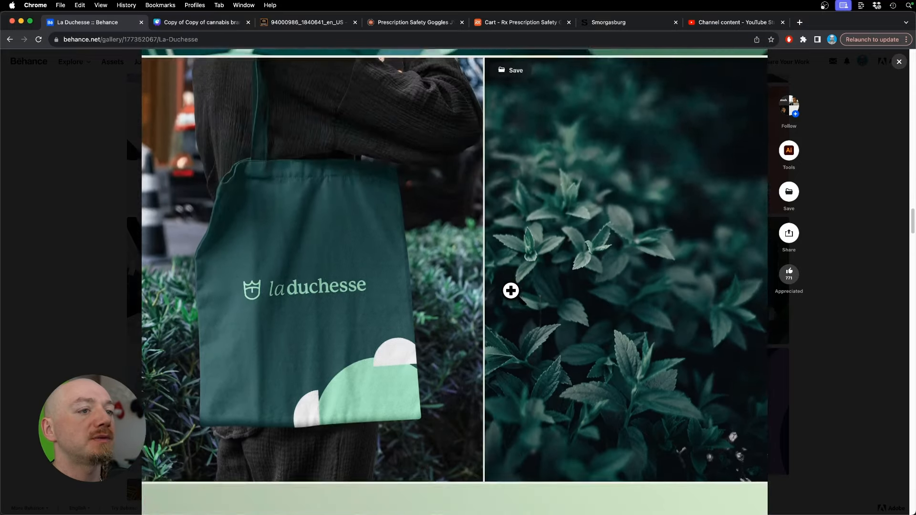
{"action": "scroll", "scroll_direction": "down", "scroll_amount": 3}
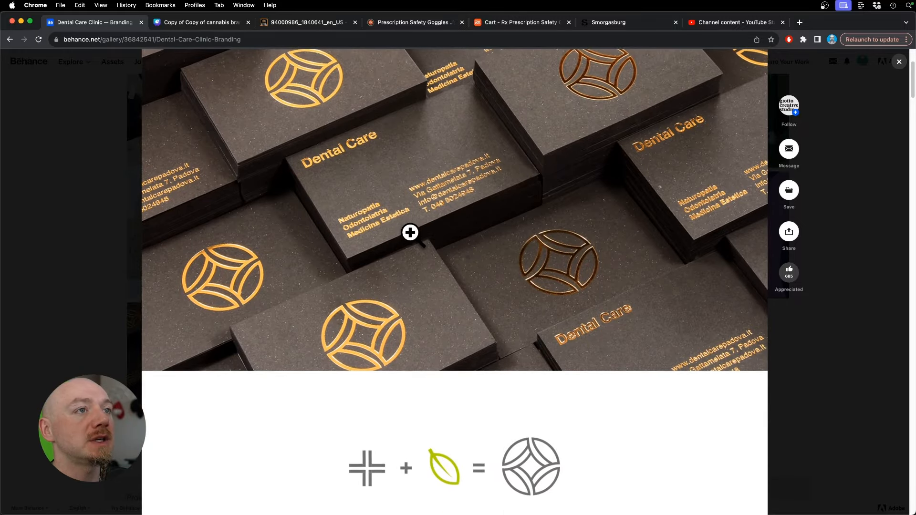
Scroll through the Dental Care Clinic logo construction and building signage.
{"action": "scroll", "scroll_direction": "down", "scroll_amount": 3}
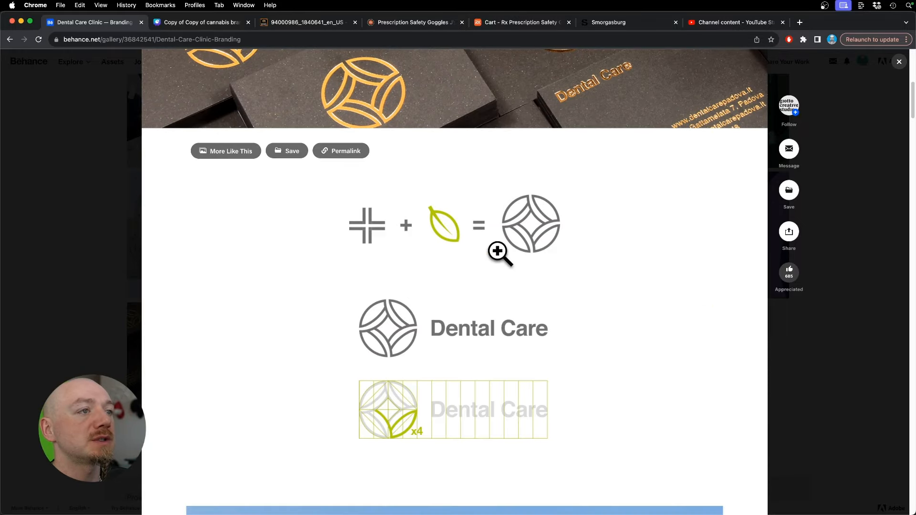
{"action": "mouse_move", "coordinate": [443, 256]}
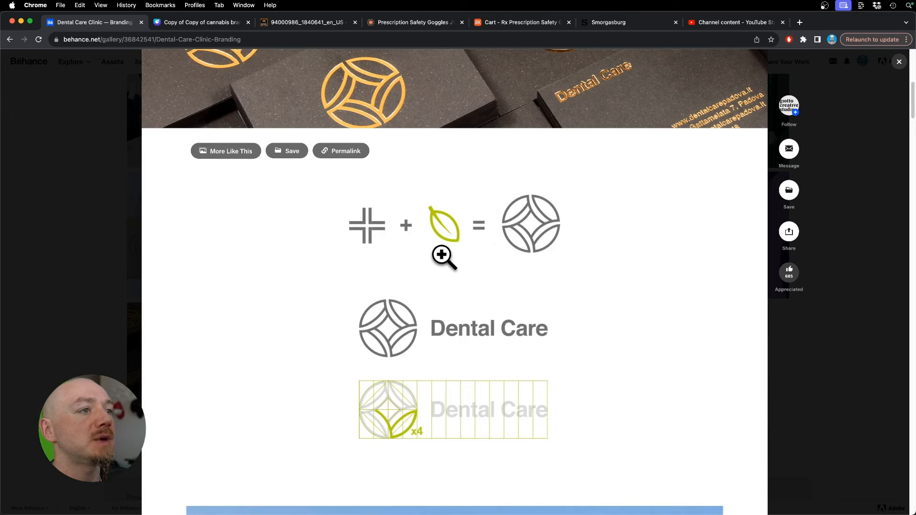
{"action": "scroll", "scroll_direction": "down", "scroll_amount": 3}
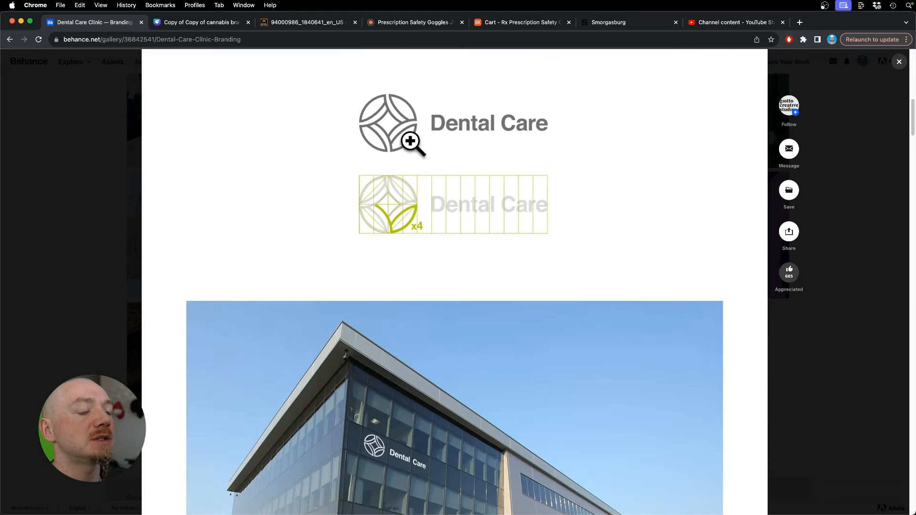
{"action": "scroll", "scroll_direction": "down", "scroll_amount": 3}
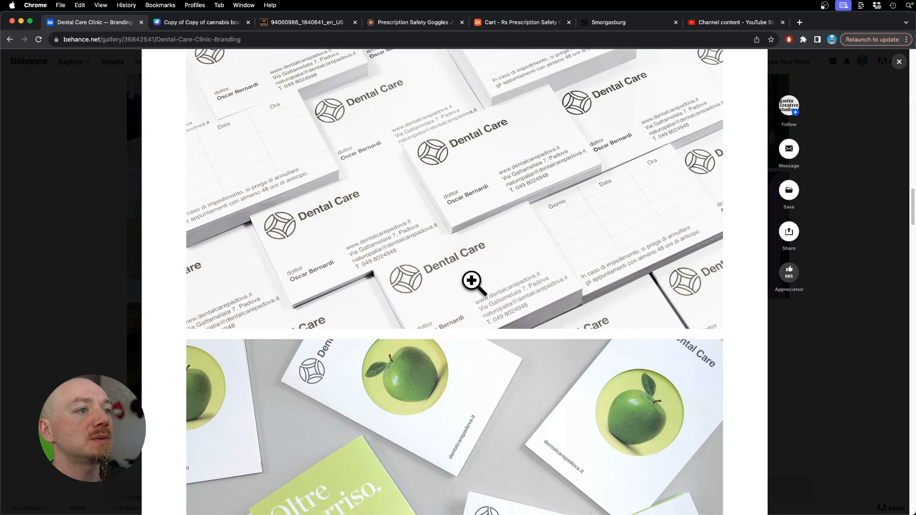
{"action": "scroll", "scroll_direction": "down", "scroll_amount": 3}
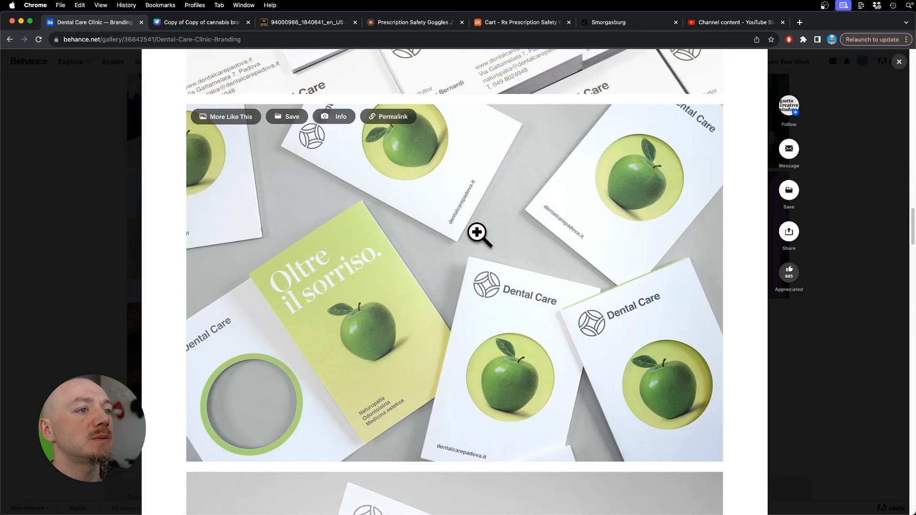
Continue down past the apple brochures to the stacked gold-foil business cards.
{"action": "scroll", "scroll_direction": "down", "scroll_amount": 3}
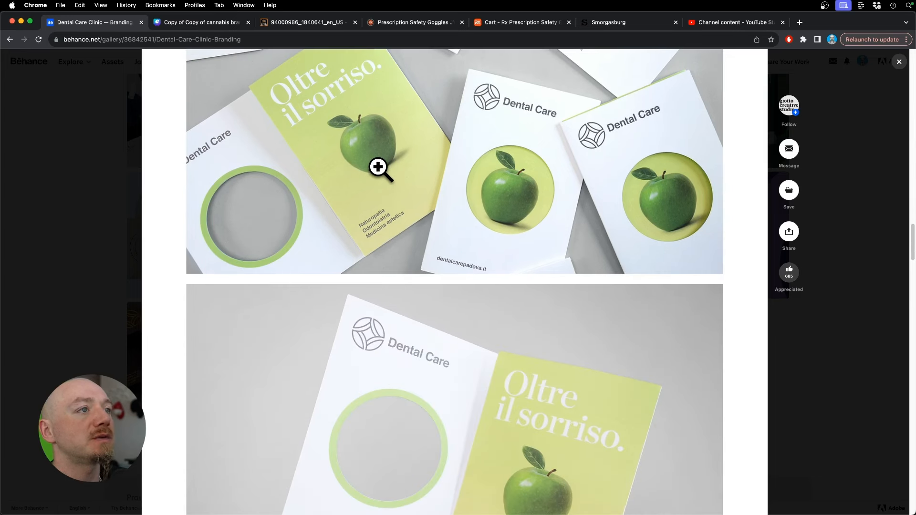
{"action": "mouse_move", "coordinate": [430, 194]}
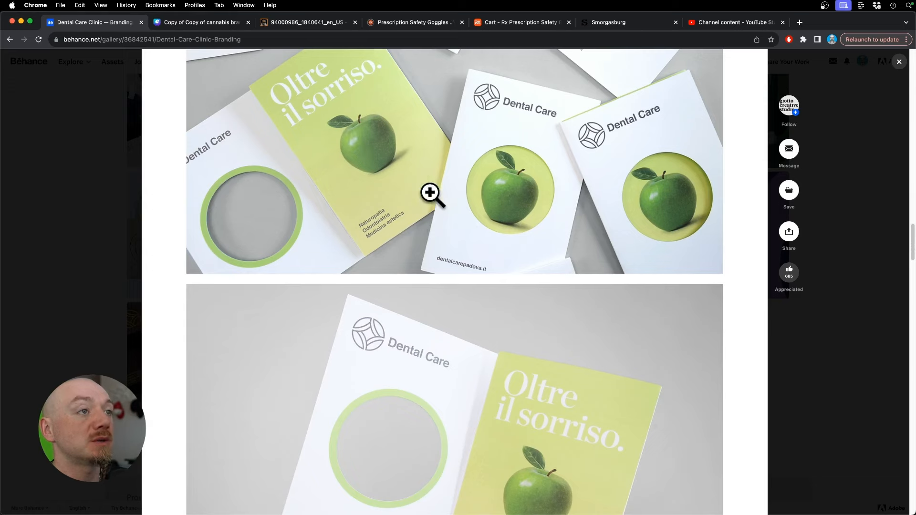
{"action": "scroll", "scroll_direction": "down", "scroll_amount": 3}
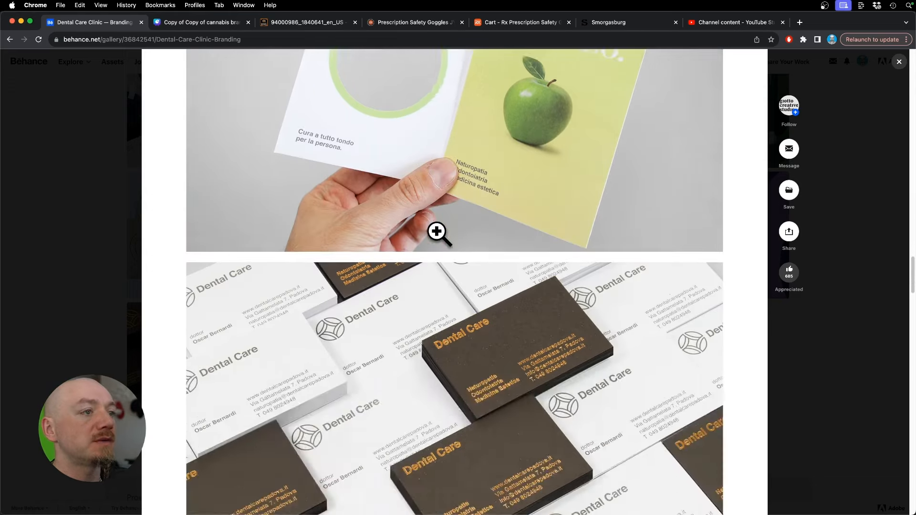
{"action": "scroll", "scroll_direction": "down", "scroll_amount": 3}
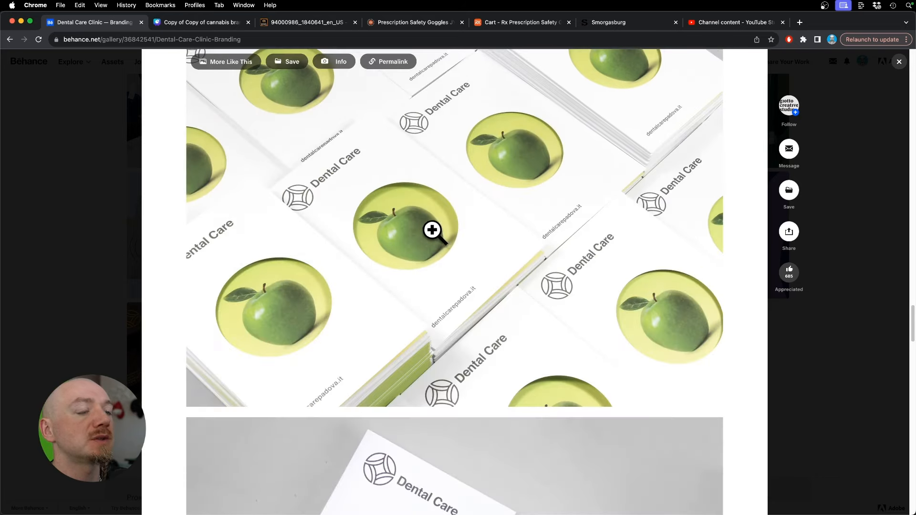
{"action": "scroll", "scroll_direction": "down", "scroll_amount": 3}
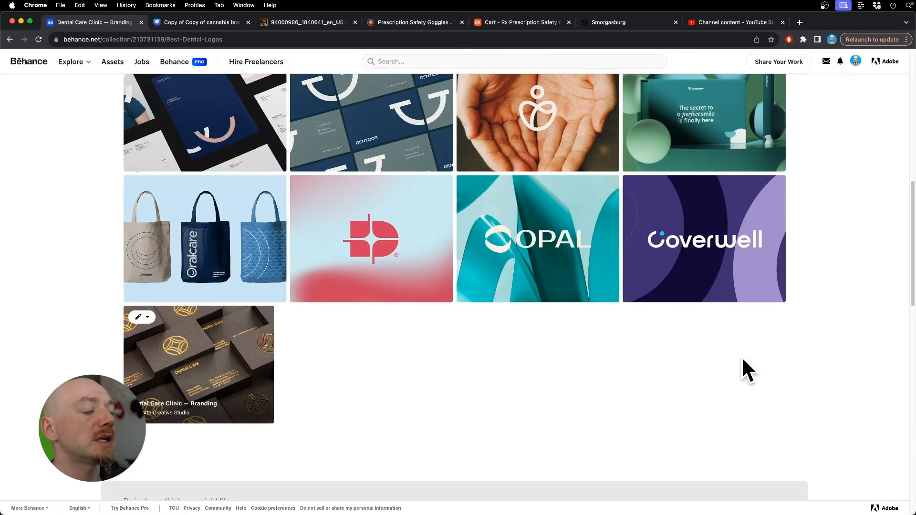
Scroll the Best Dental Logos moodboard up a row to the Dental Center card.
{"action": "scroll", "scroll_direction": "up", "scroll_amount": 3}
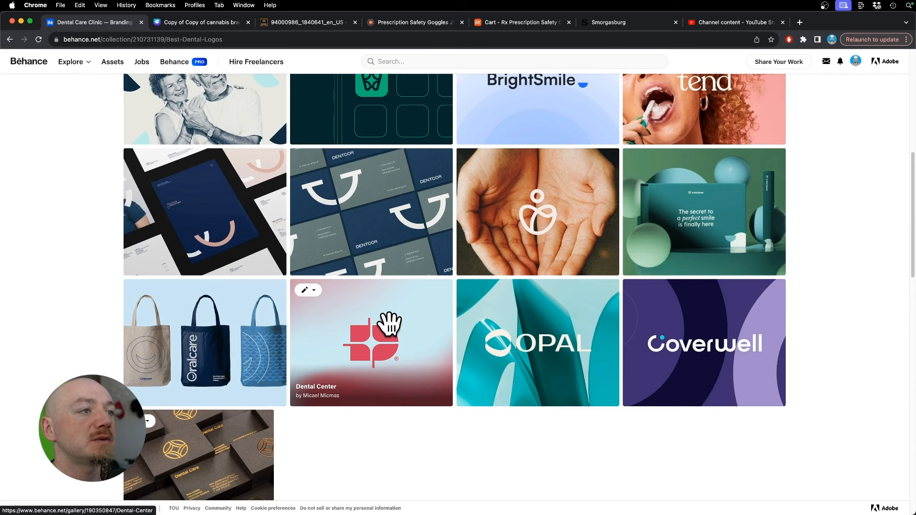